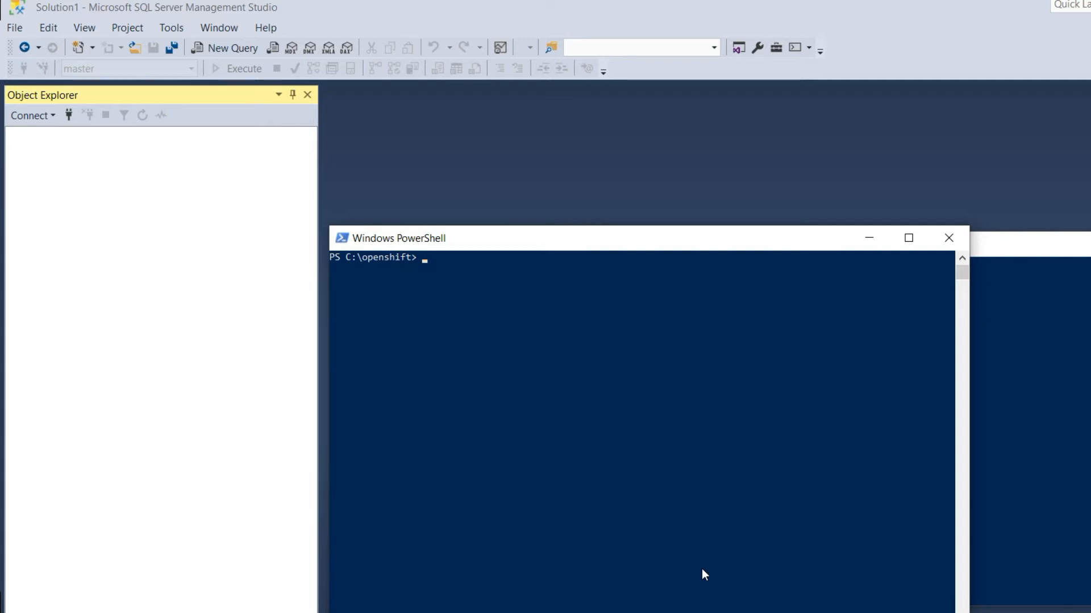
mouse_move(680, 552)
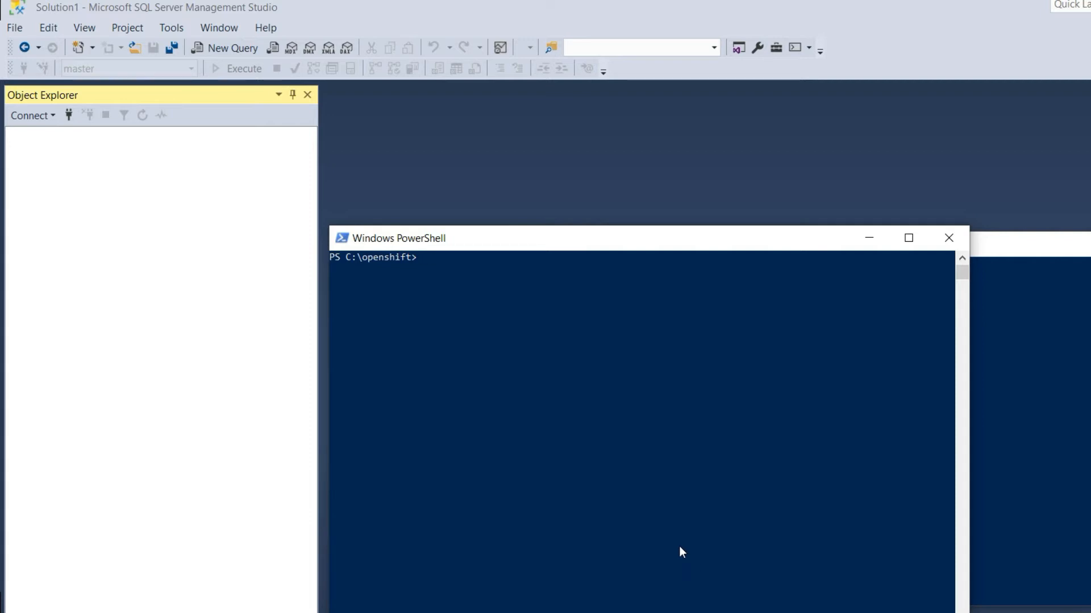
mouse_move(662, 540)
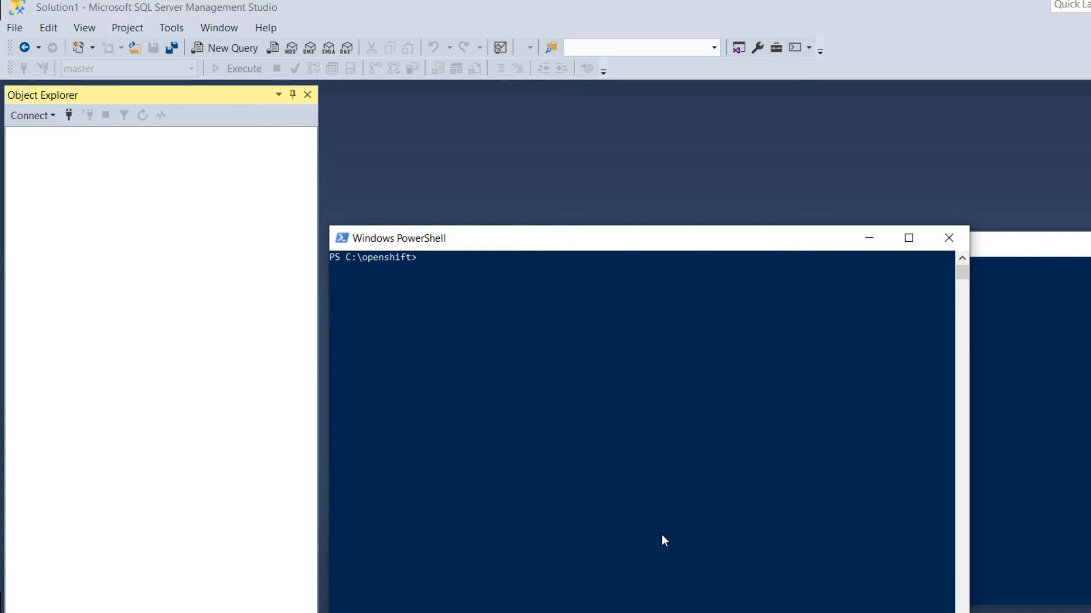
Run 'oc get pods' to confirm the mssql-deployment pod is Running 1/1.
text(oc)
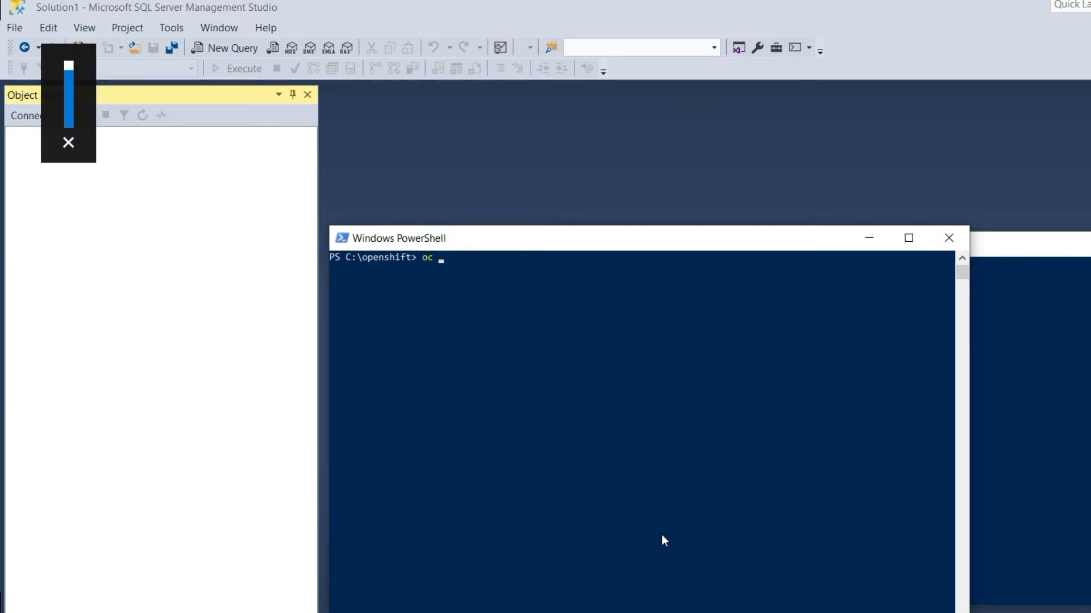
text(get pods)
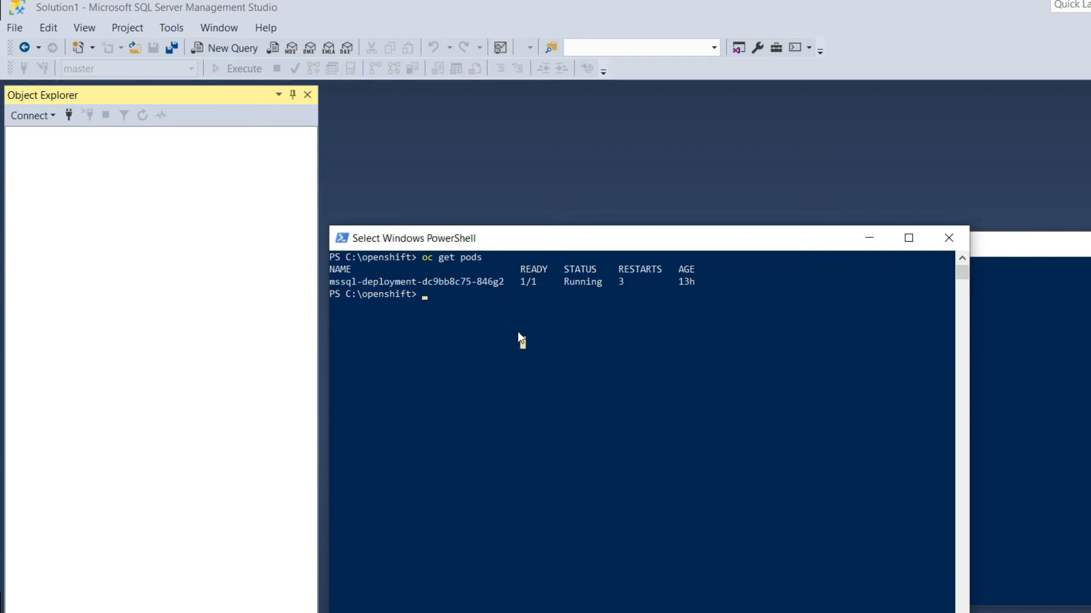
Run 'oc port-forward pod/mssql-deployment-dc9bb8c75-846g2 20468:1433' to forward local port 20468.
text(oc port-fo)
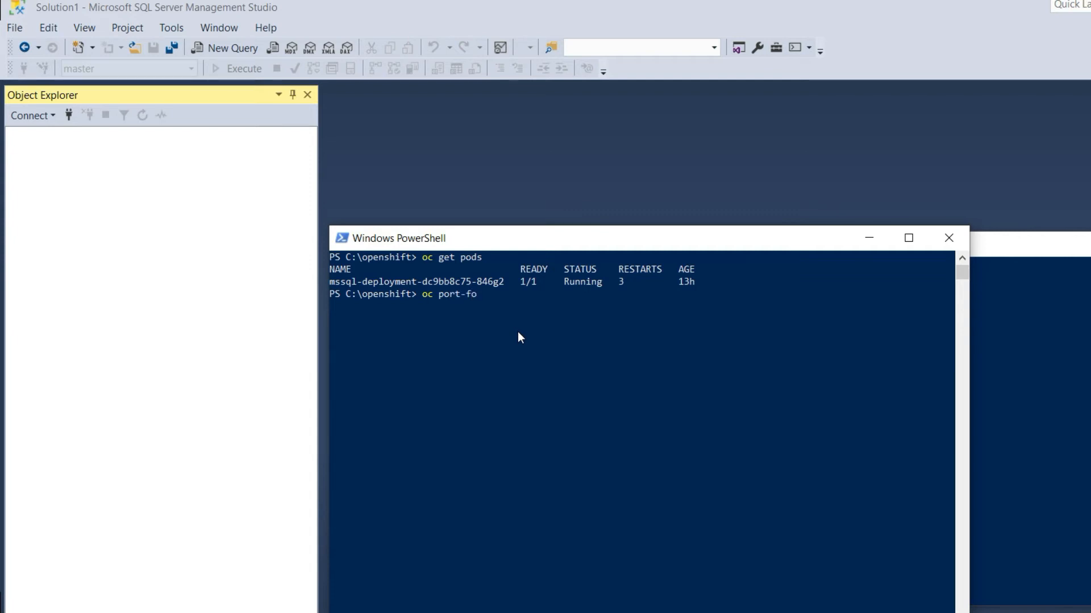
text(rward po)
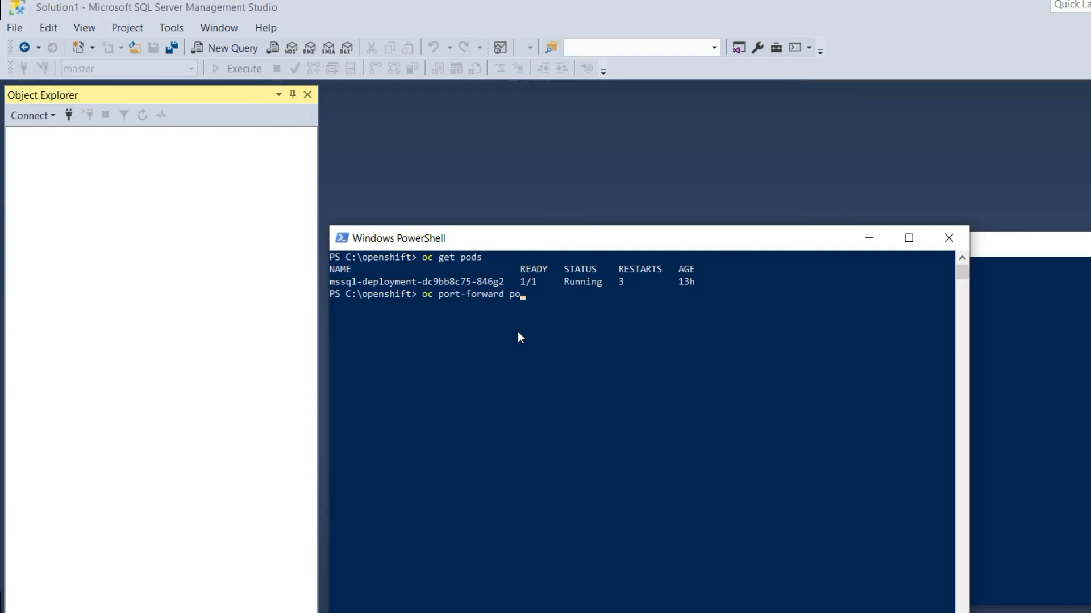
text(d/mssql-deployment-dc9bb8c75-846g2)
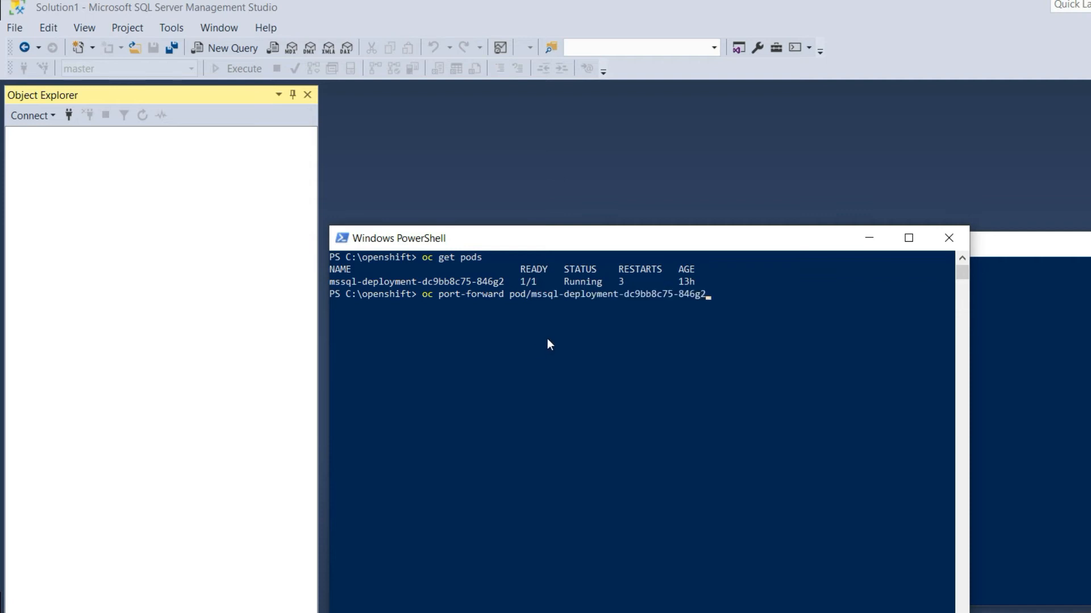
text(20)
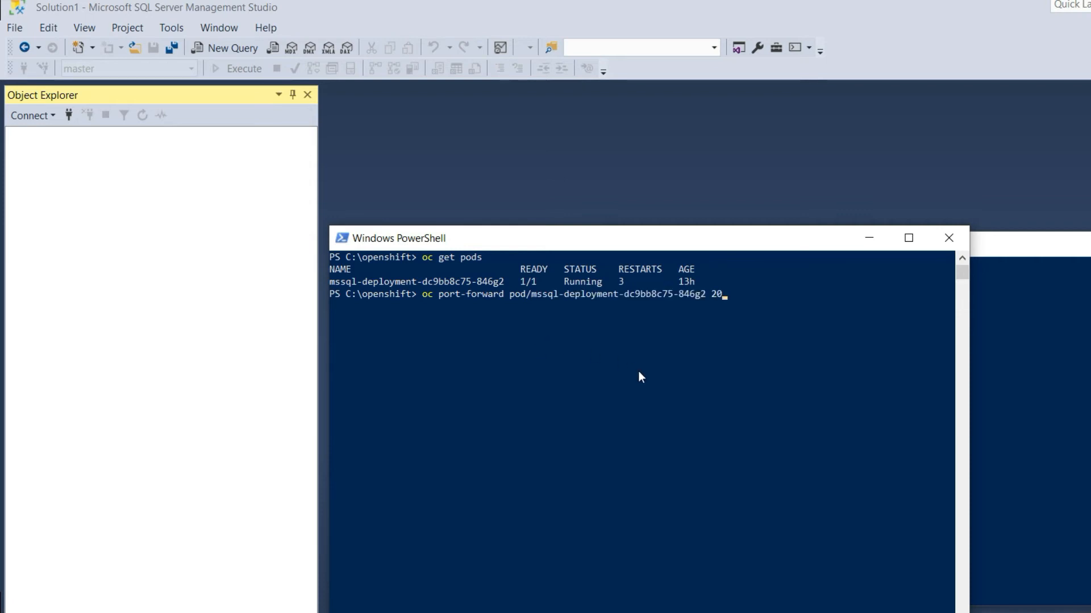
text(468:)
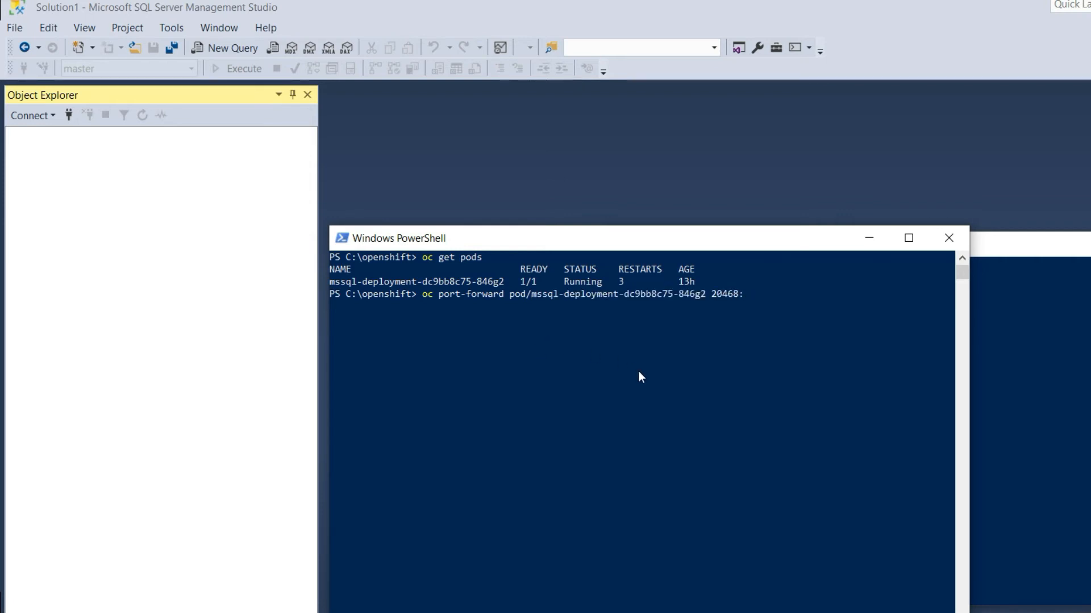
text(1433)
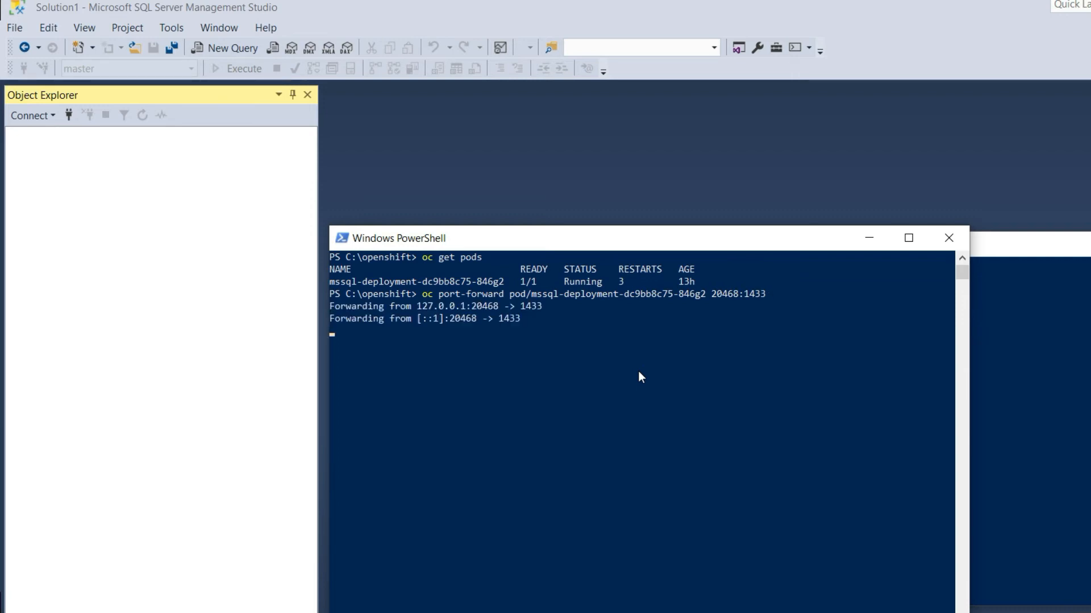
mouse_move(1036, 383)
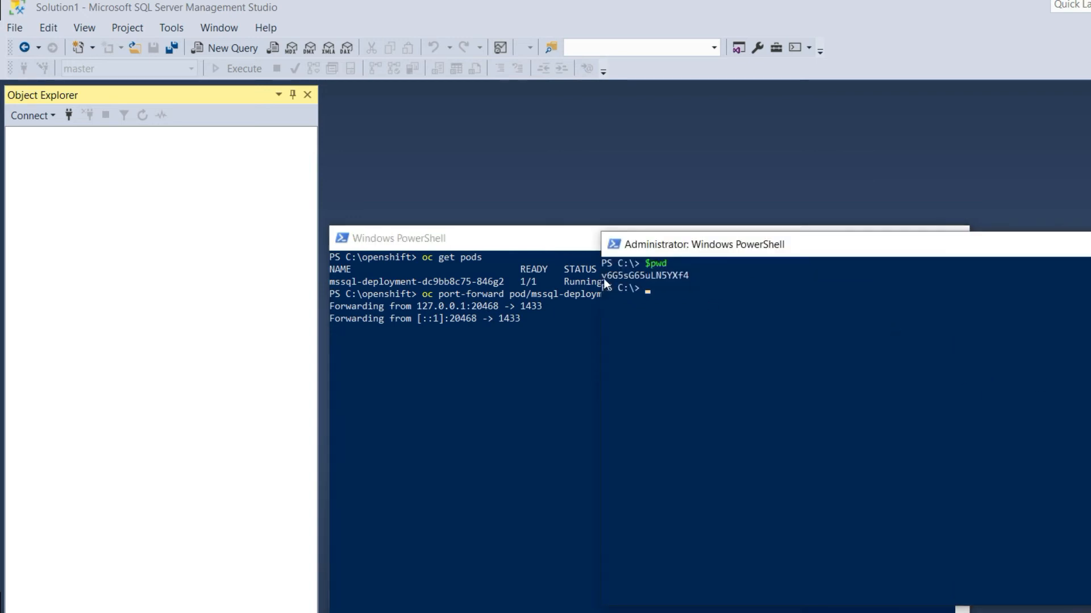
Leave the port-forward running and bring up the SSMS Connect server-type list.
drag(603, 275, 688, 275)
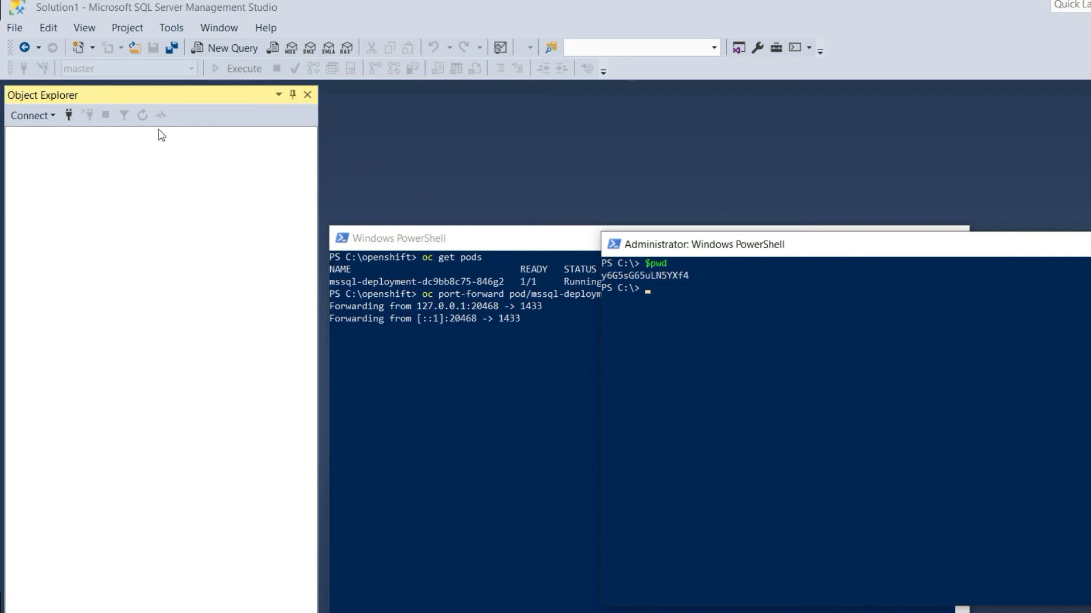
click(32, 116)
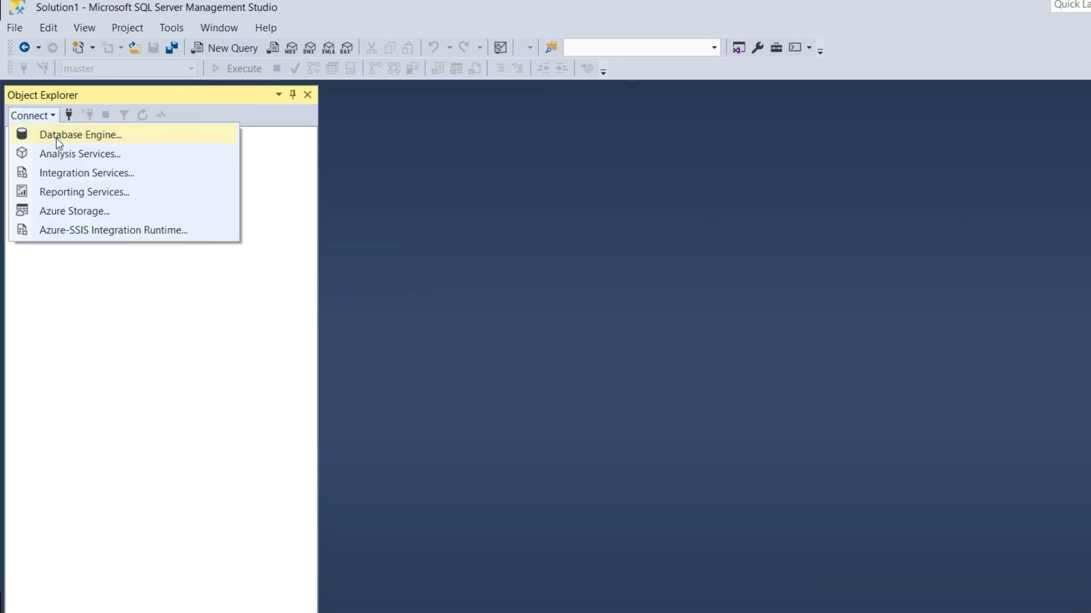
Connect to Database Engine at 127.0.0.1,20468 using SQL Server Authentication.
click(81, 135)
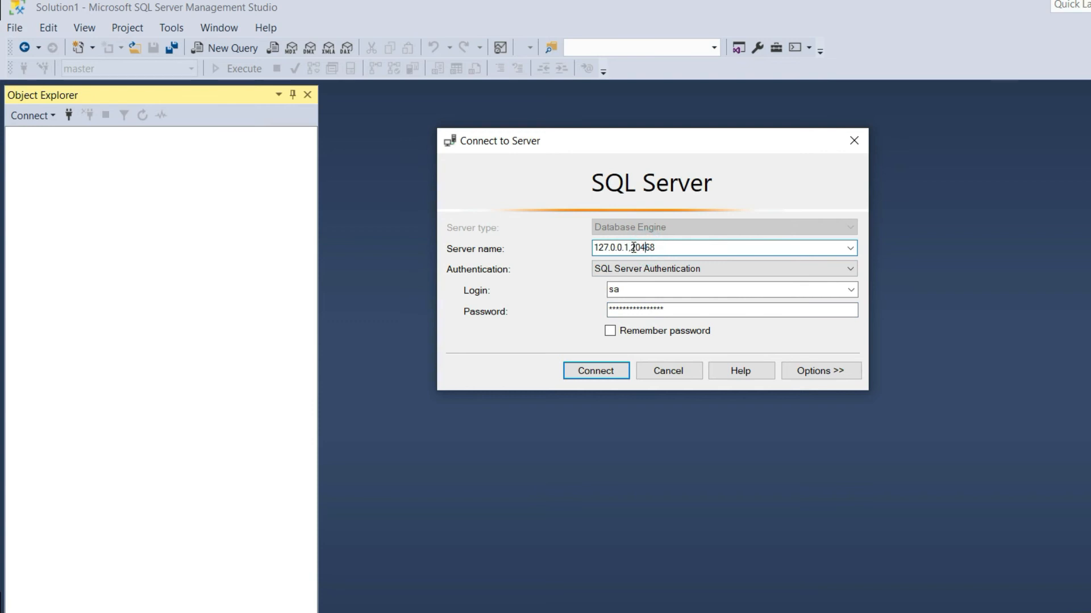
double_click(642, 247)
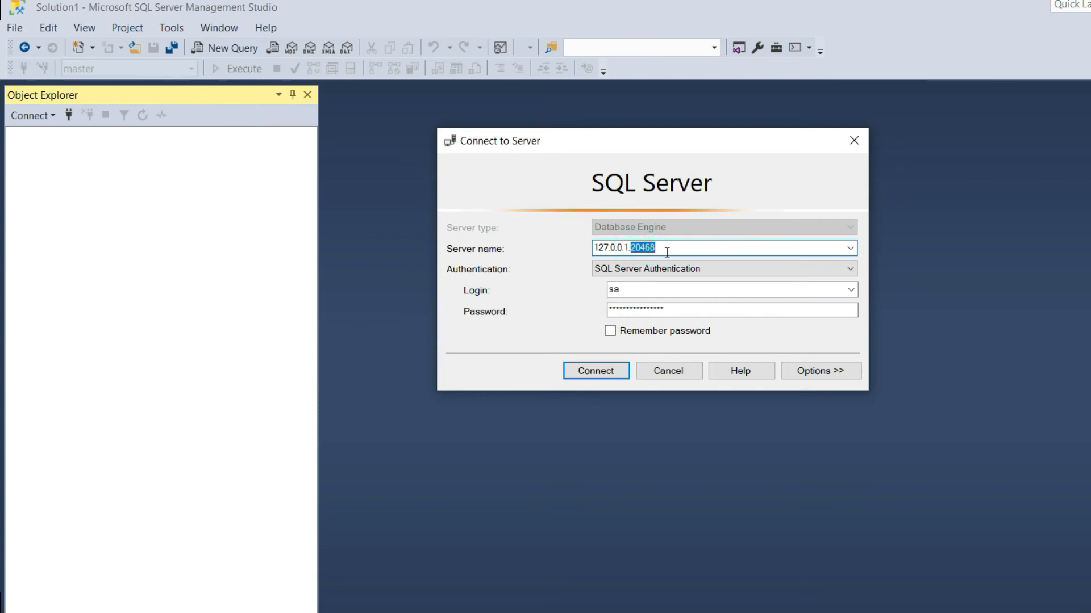
click(594, 371)
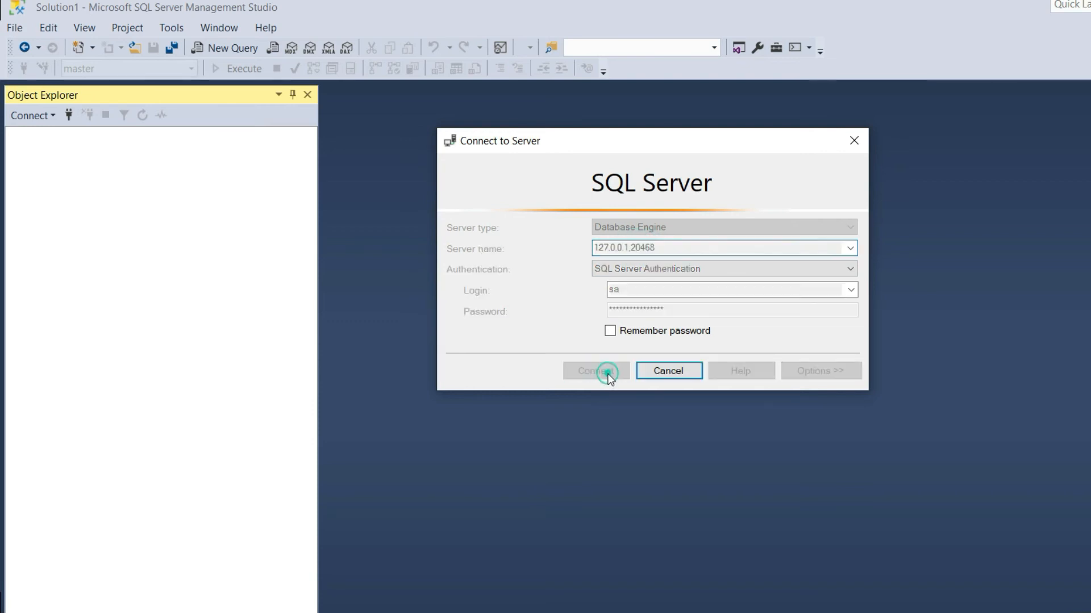
click(594, 370)
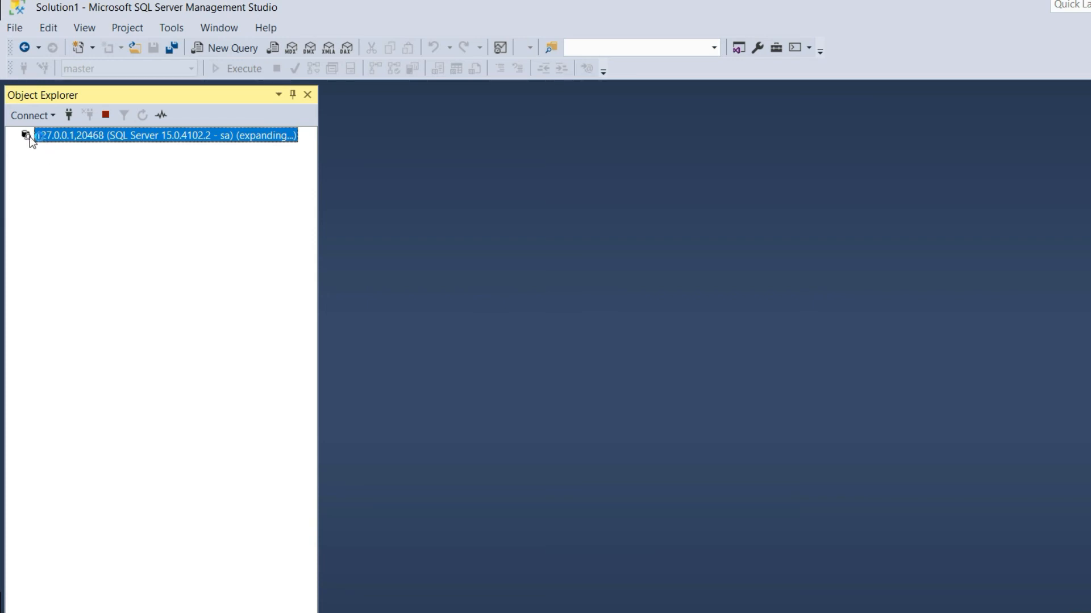
Expand the connected server and its Databases node in Object Explorer.
click(27, 136)
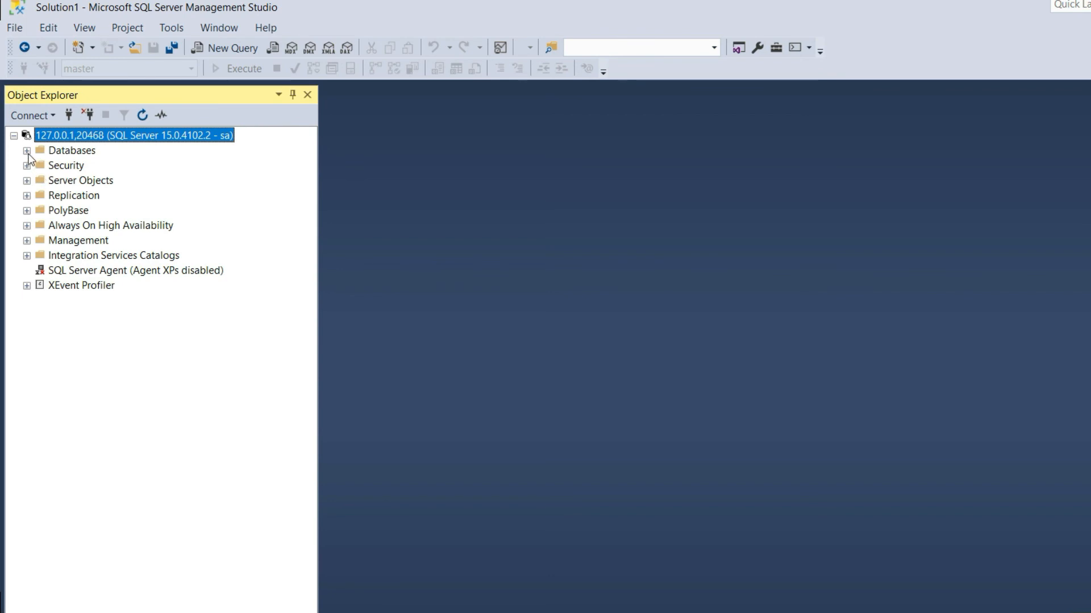
click(26, 151)
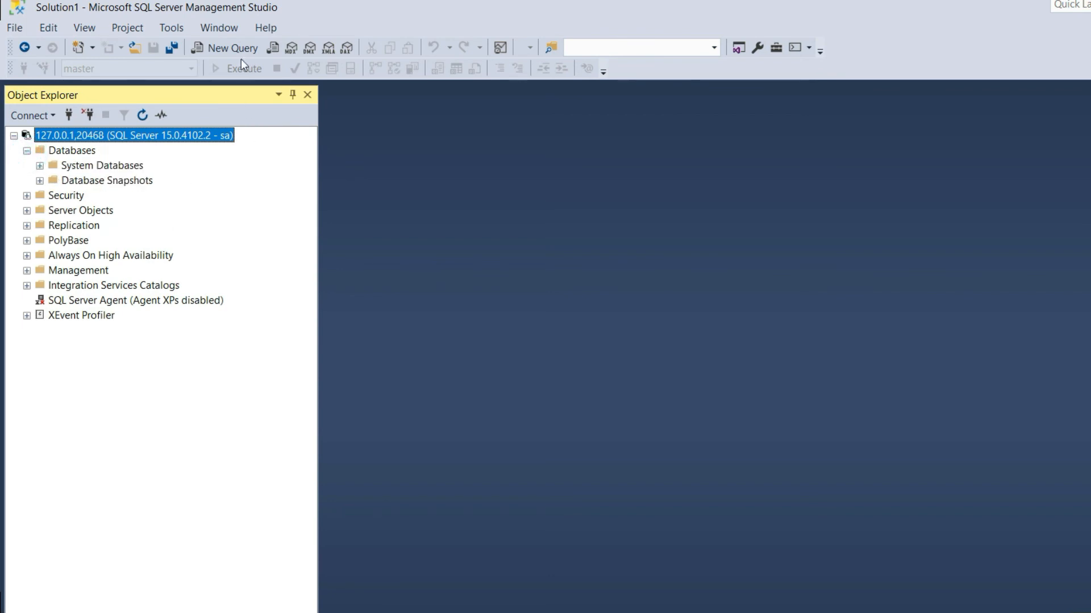
Run a new query 'select * from sys.sysaltfiles' listing database files and paths.
click(231, 47)
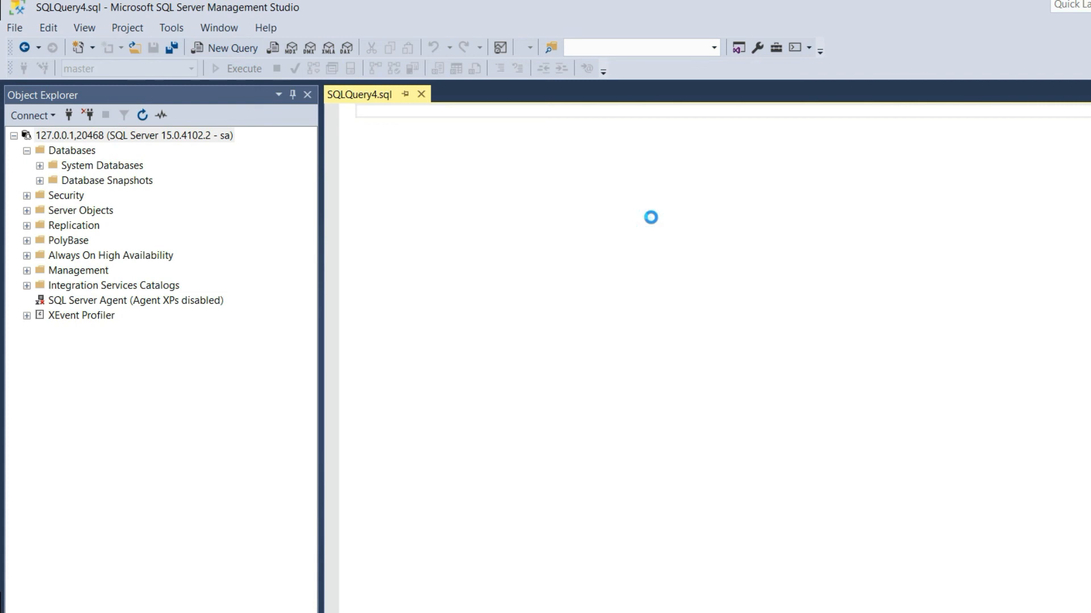
click(357, 112)
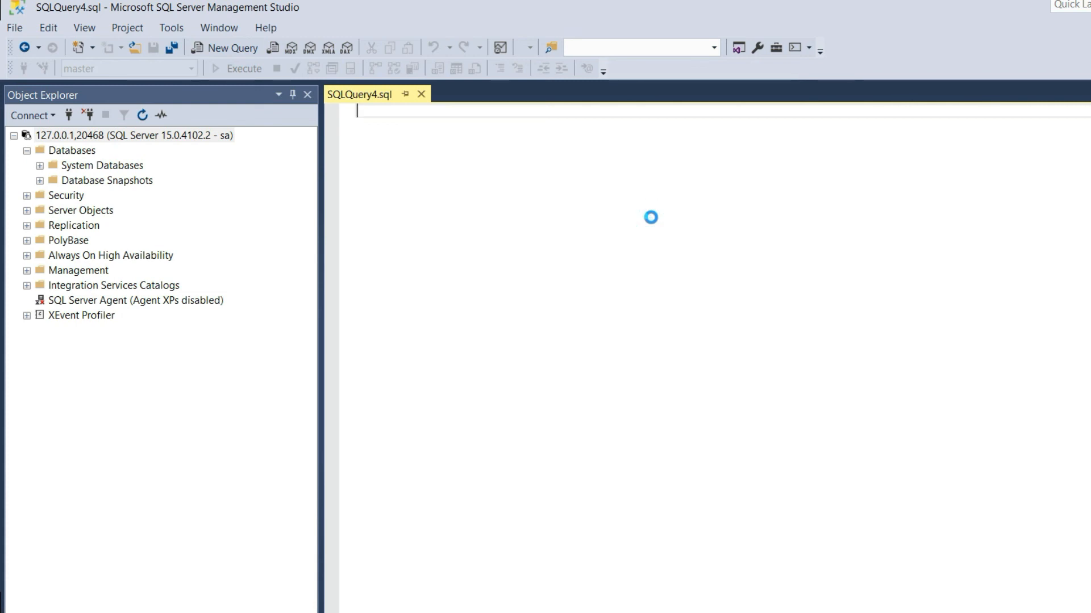
text(select * f)
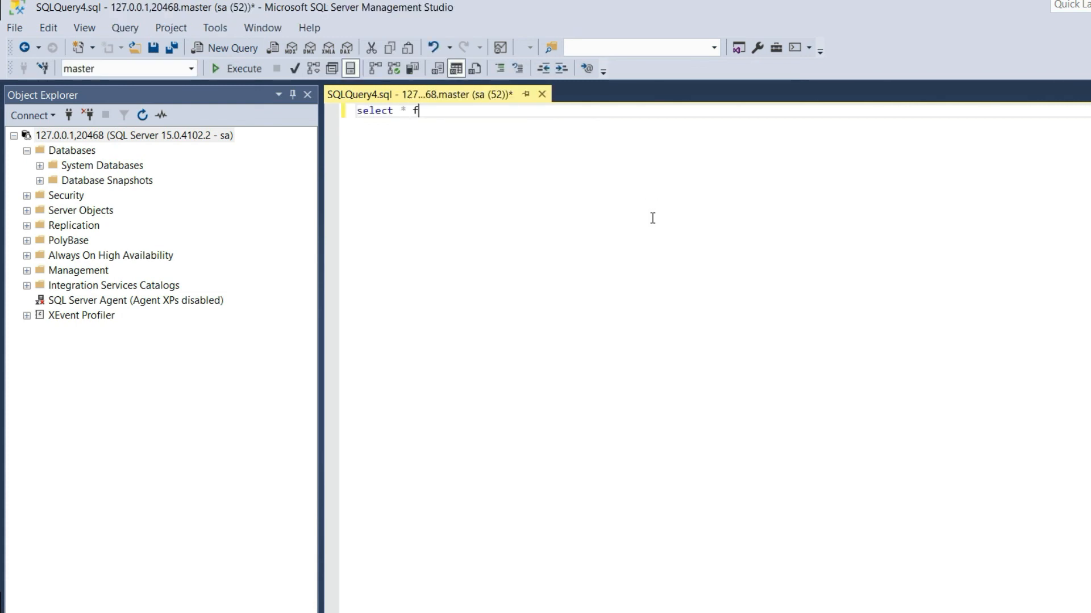
text(rom sys.s)
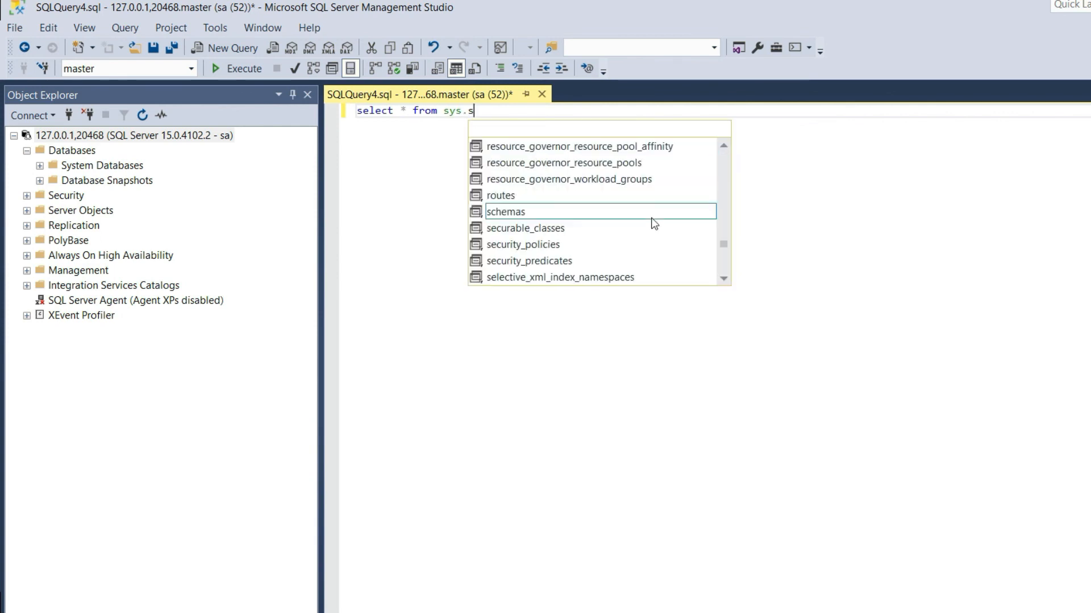
text(ysaltfiles)
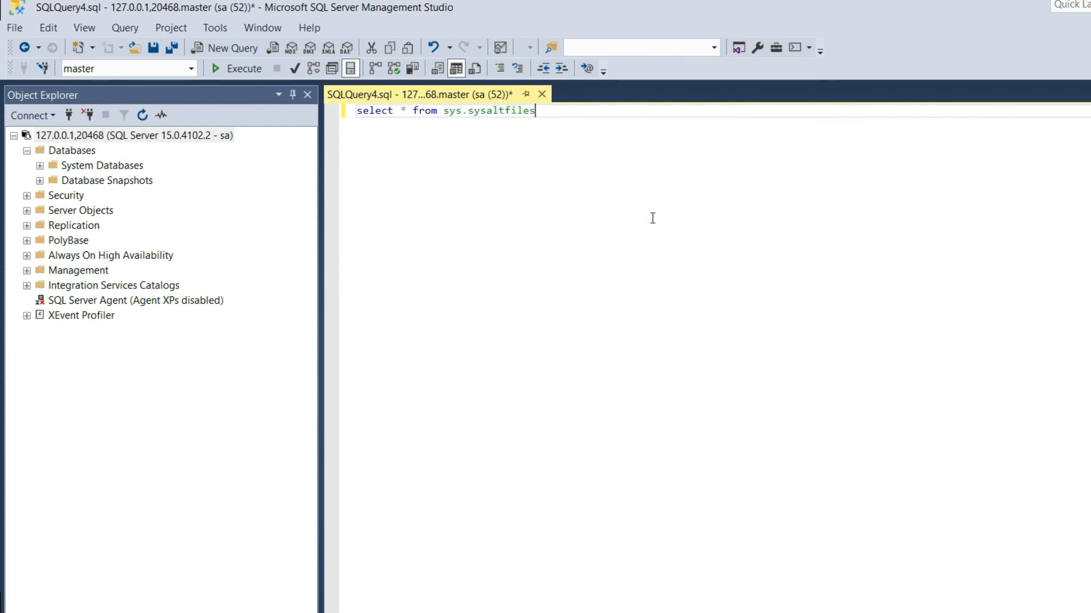
click(243, 68)
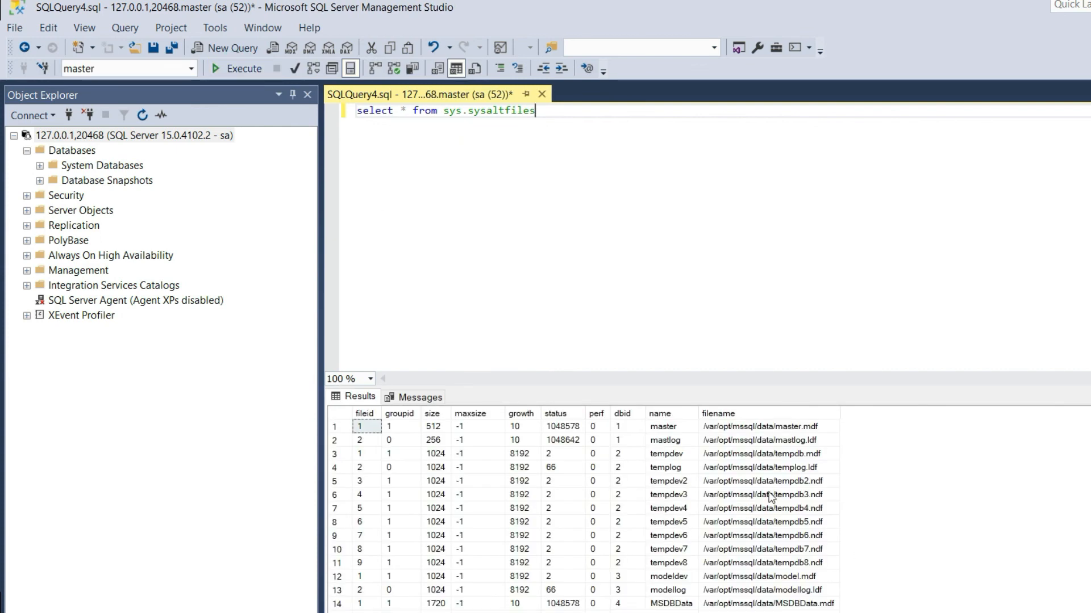
Highlight the tempdb2 to tempdb7 file paths under /var/opt/mssql/data in Results.
drag(765, 481, 765, 549)
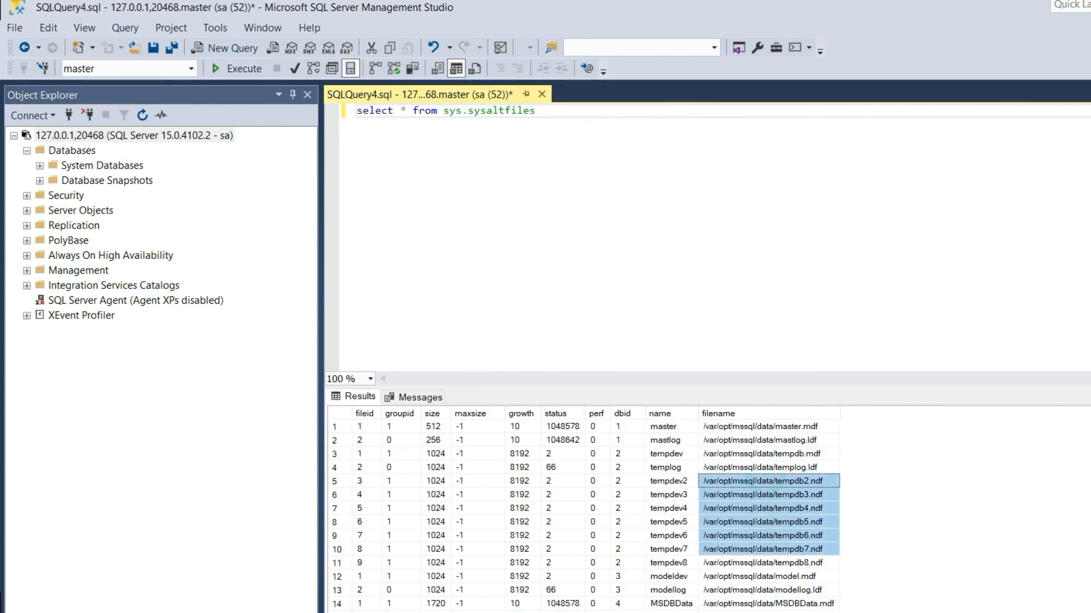